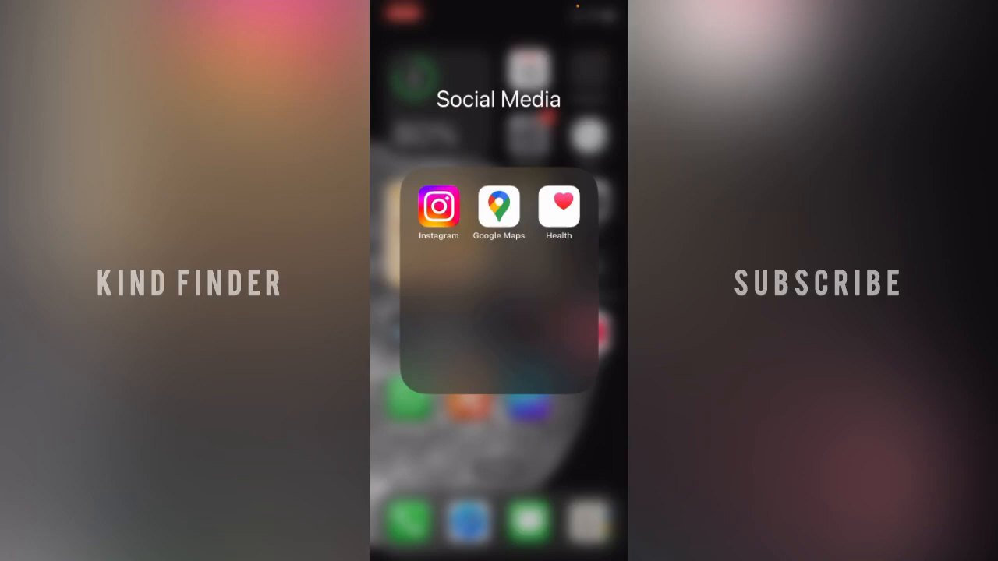
Launch Instagram from the Social Media folder and go to your own profile page.
left_click(438, 209)
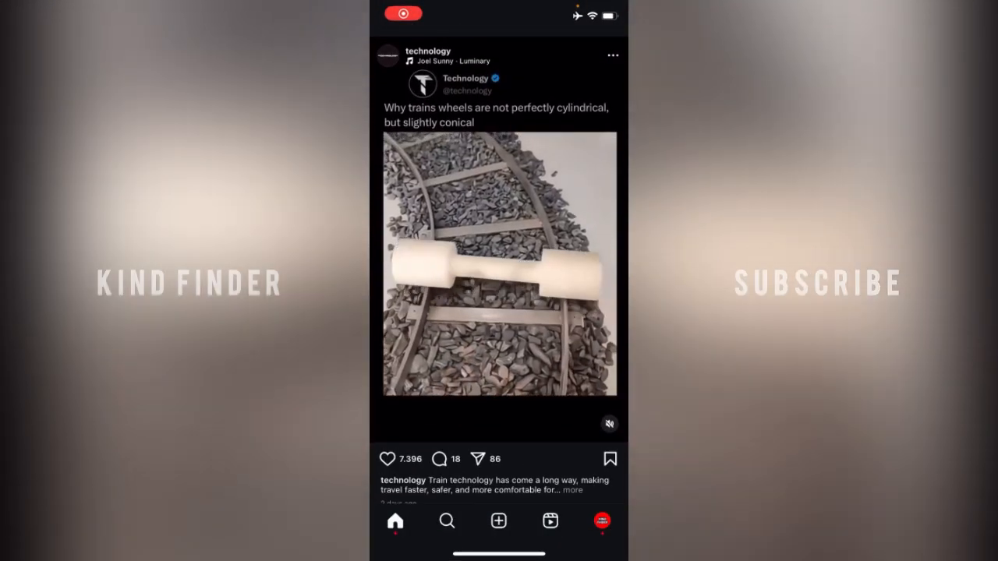
left_click(602, 520)
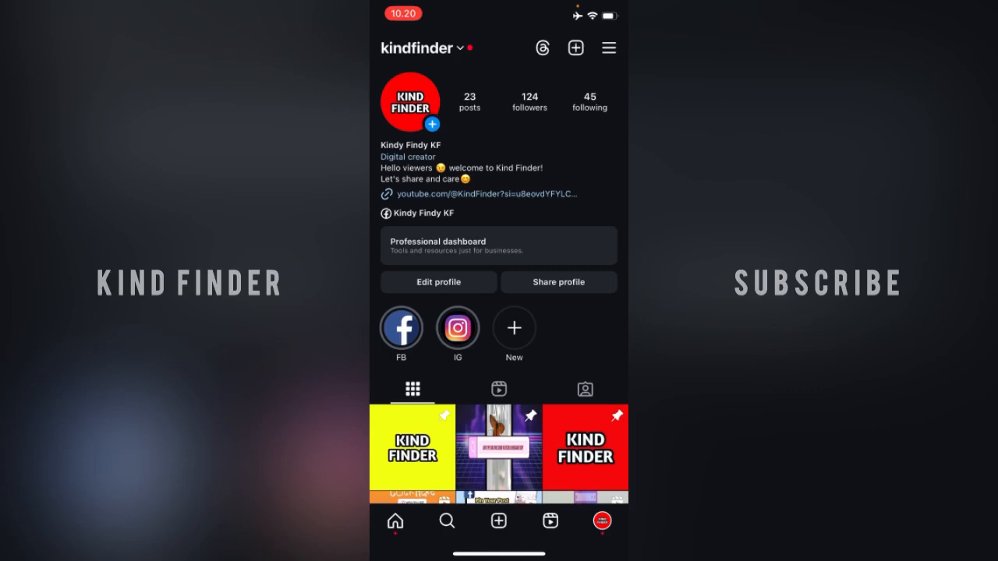
Go through Settings and activity into Accounts Center and scroll to Personal details.
left_click(608, 47)
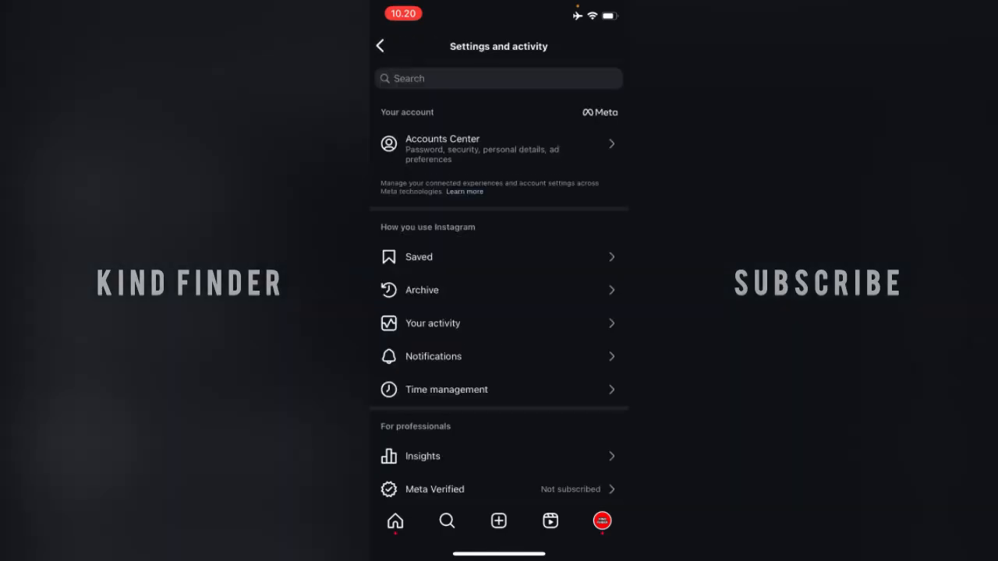
left_click(499, 150)
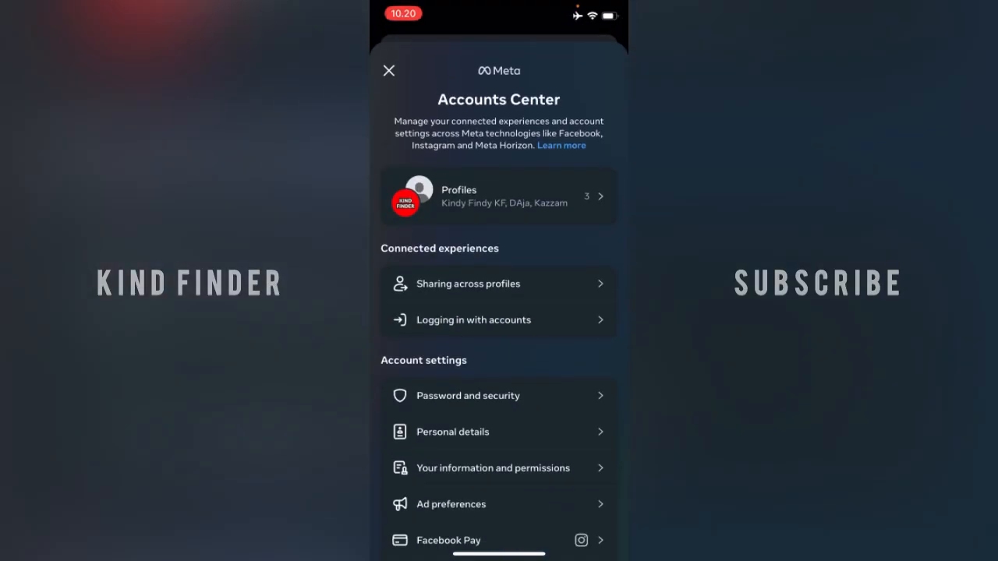
scroll("down", 3)
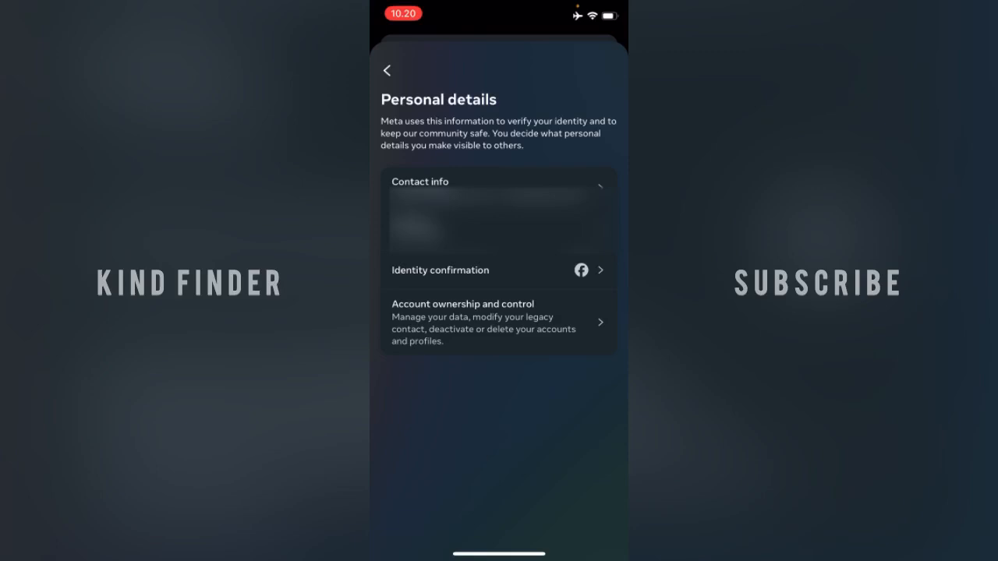
From Contact info, bring up the detail page of one of the two email addresses.
left_click(499, 180)
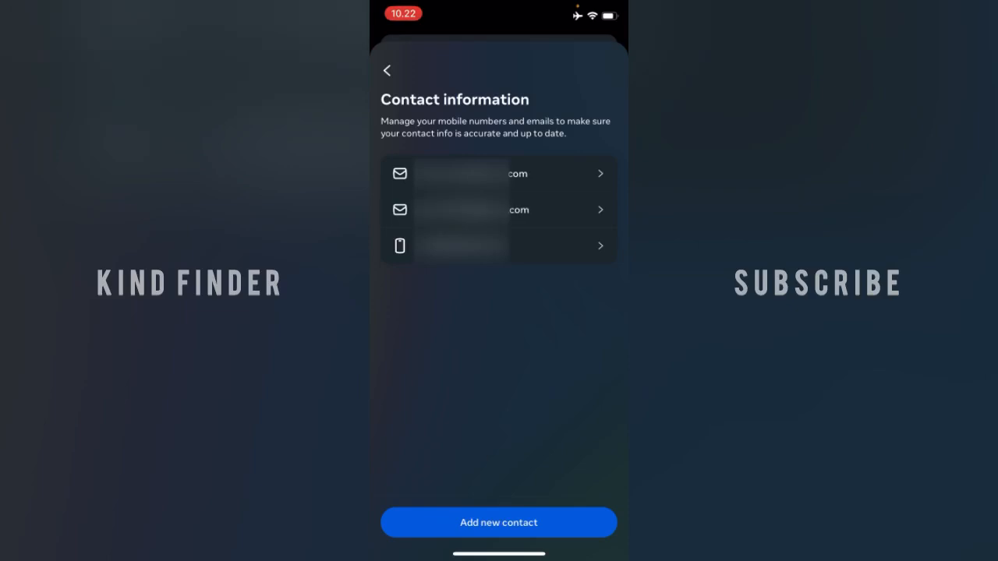
left_click(499, 173)
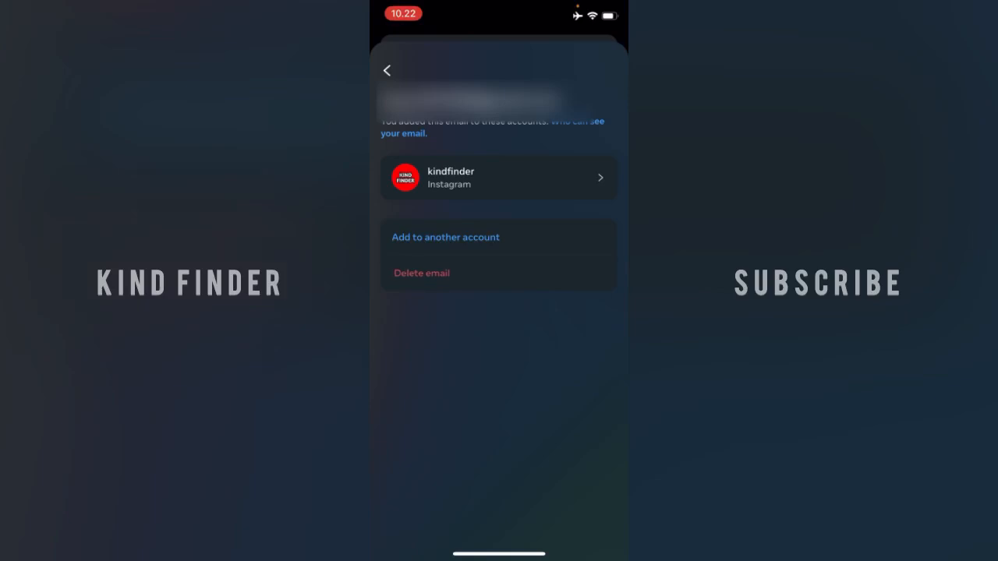
Delete this email address and confirm, leaving one email and a phone number listed.
left_click(420, 273)
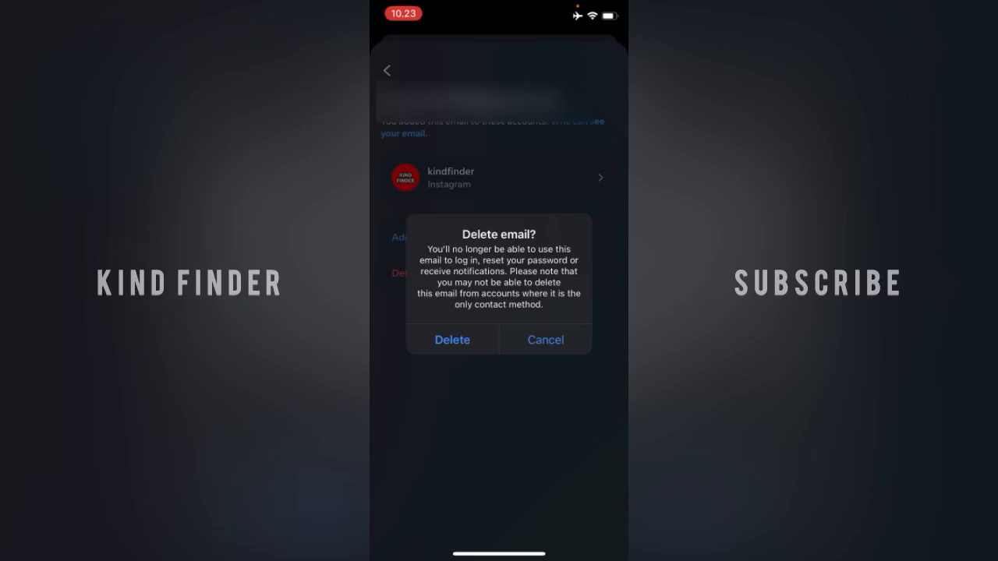
left_click(546, 340)
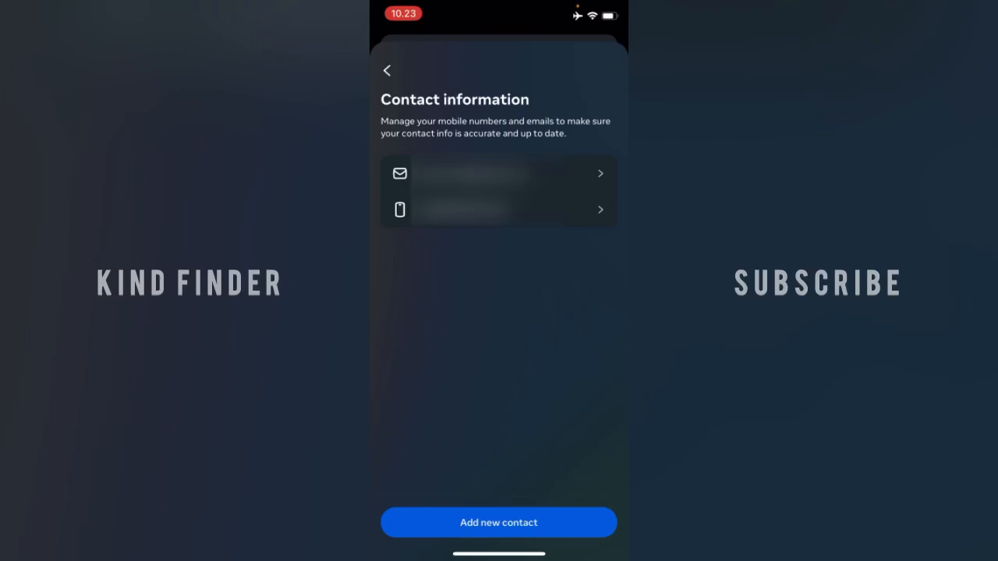
Back out of Accounts Center to Settings and activity and activate its search field.
left_click(386, 69)
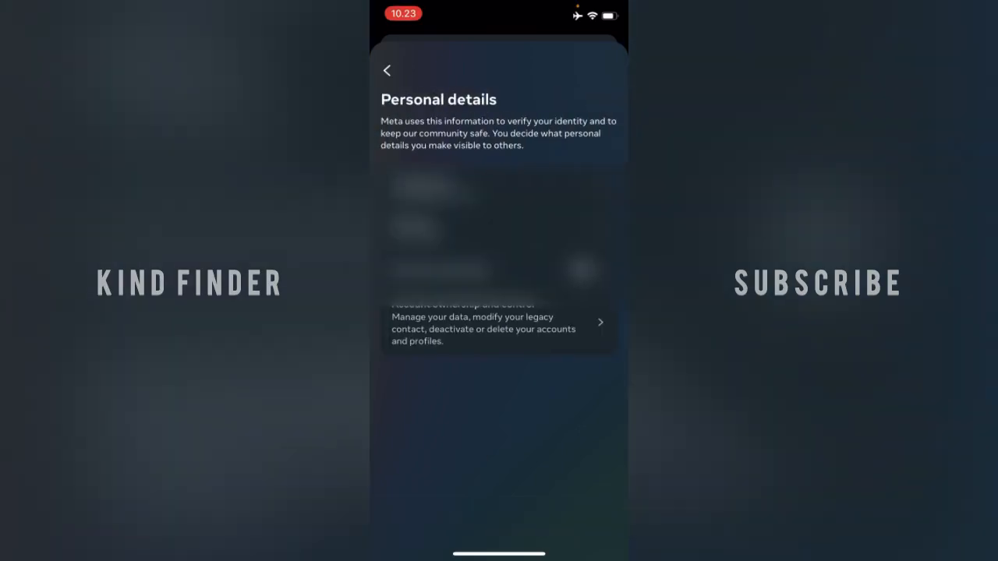
left_click(387, 68)
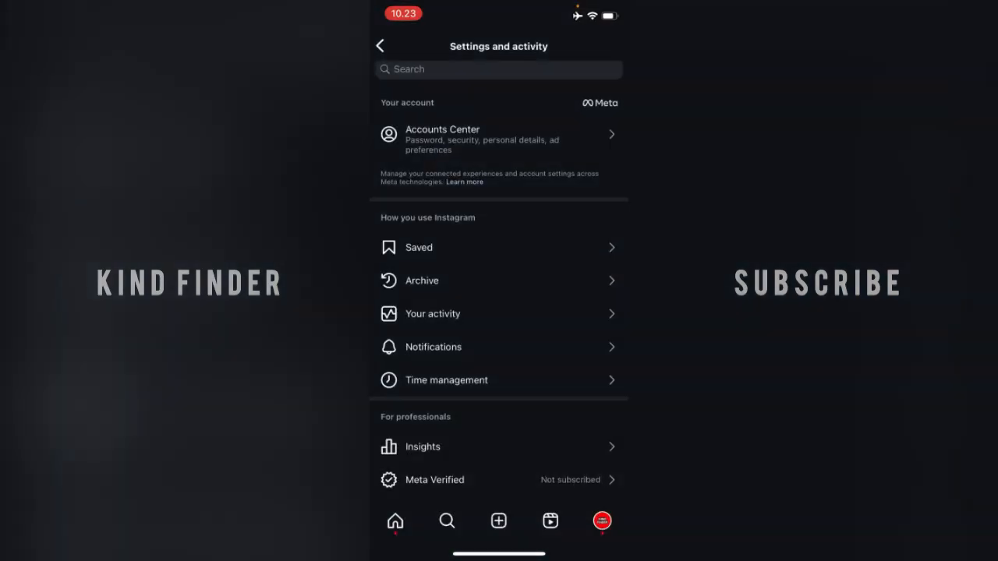
left_click(468, 69)
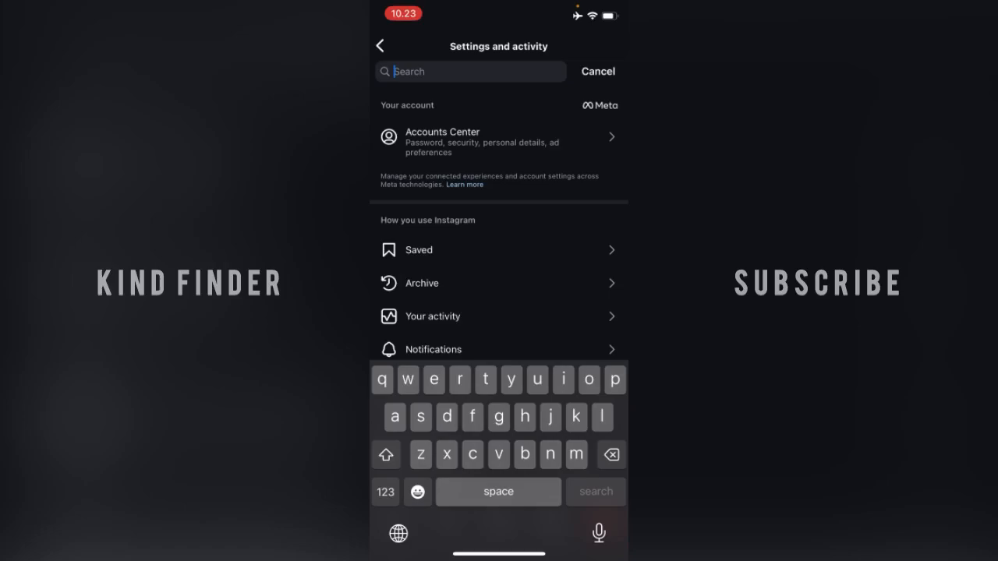